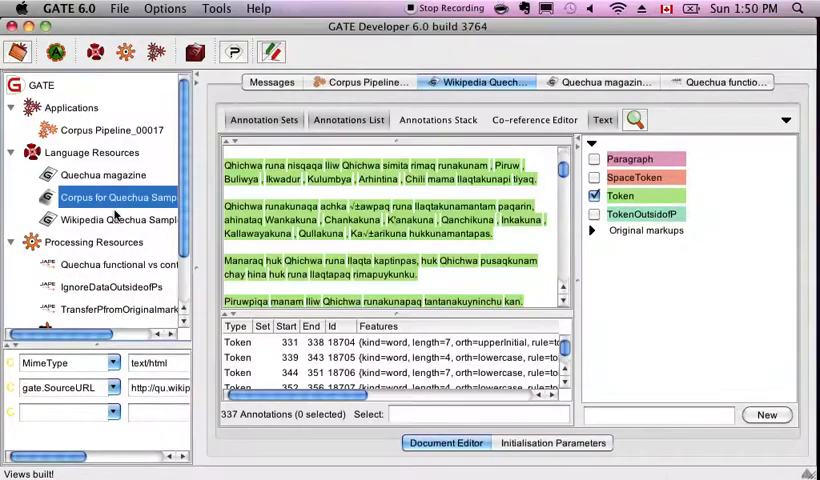
Open the Wikipedia Quechua Sample document and select the transfer-from-original-markups and IgnoreDataOutsideofPs resources.
{"action": "left_click", "coordinate": [118, 219]}
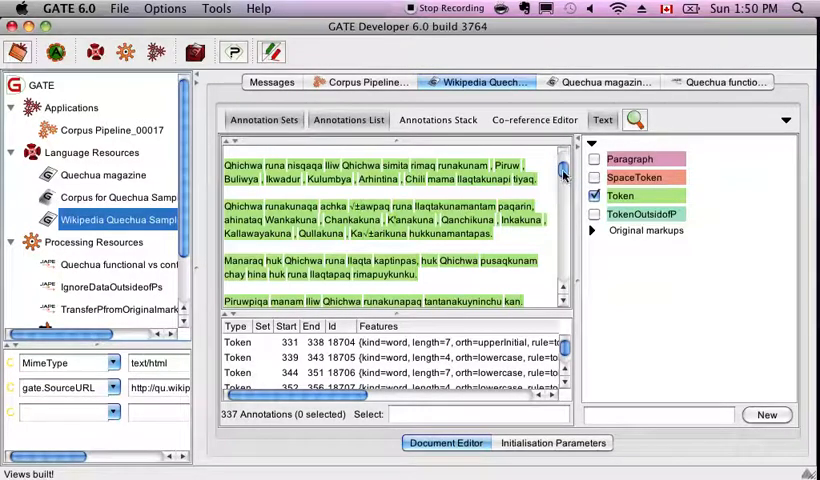
{"action": "scroll", "scroll_direction": "down", "scroll_amount": 3}
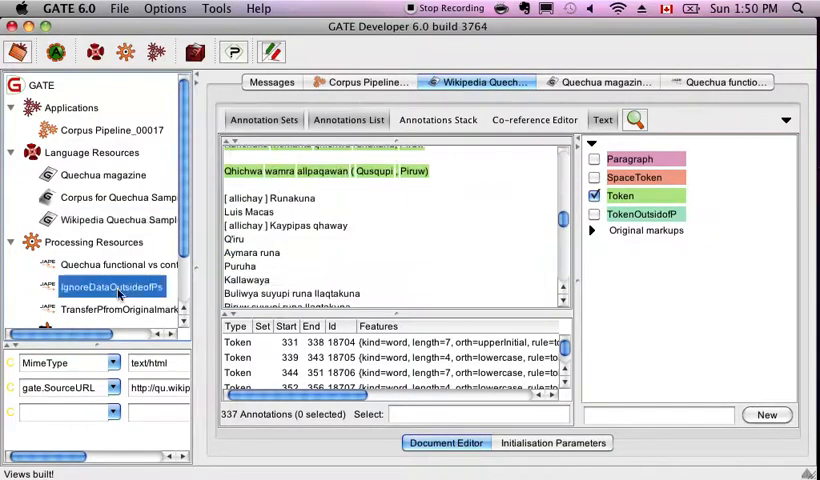
{"action": "left_click", "coordinate": [119, 309]}
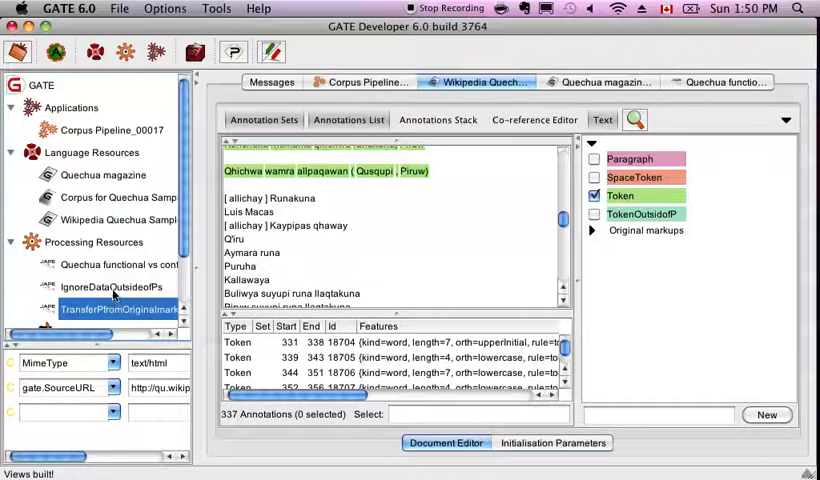
{"action": "left_click", "coordinate": [108, 287]}
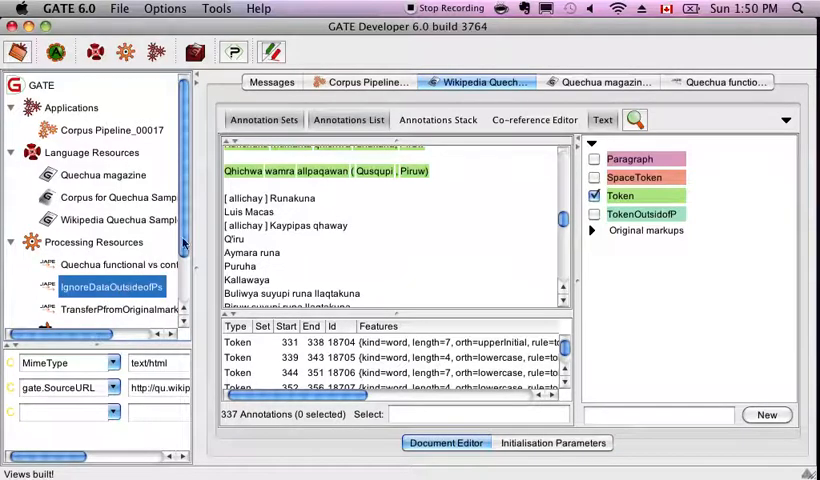
{"action": "scroll", "scroll_direction": "down", "scroll_amount": 3}
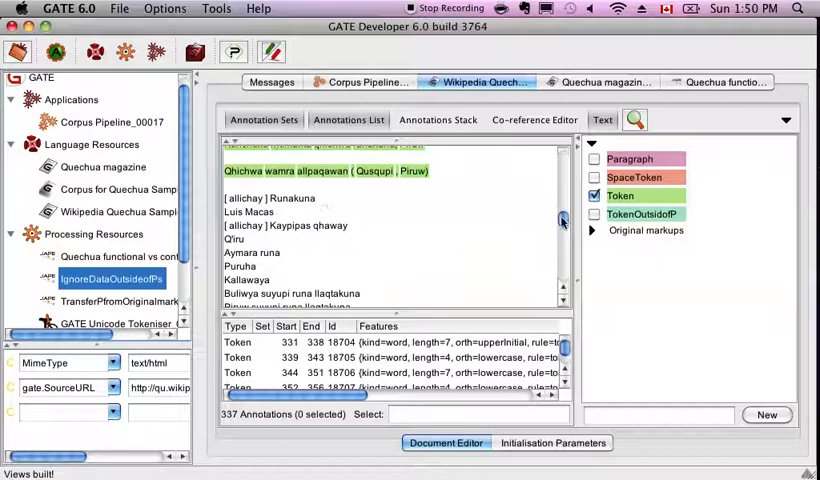
{"action": "scroll", "scroll_direction": "down", "scroll_amount": 3}
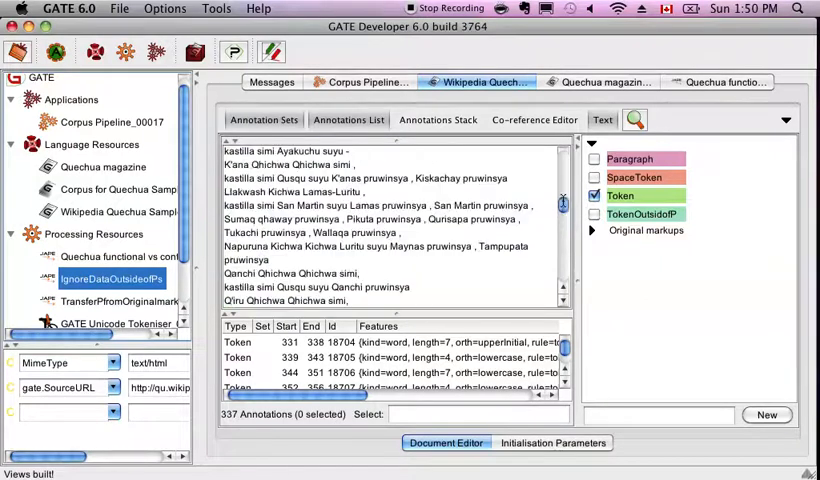
{"action": "scroll", "scroll_direction": "down", "scroll_amount": 3}
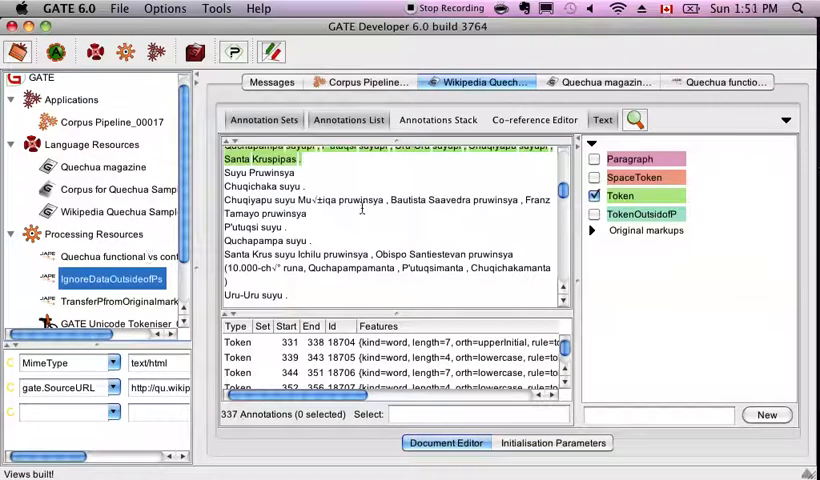
{"action": "mouse_move", "coordinate": [398, 212]}
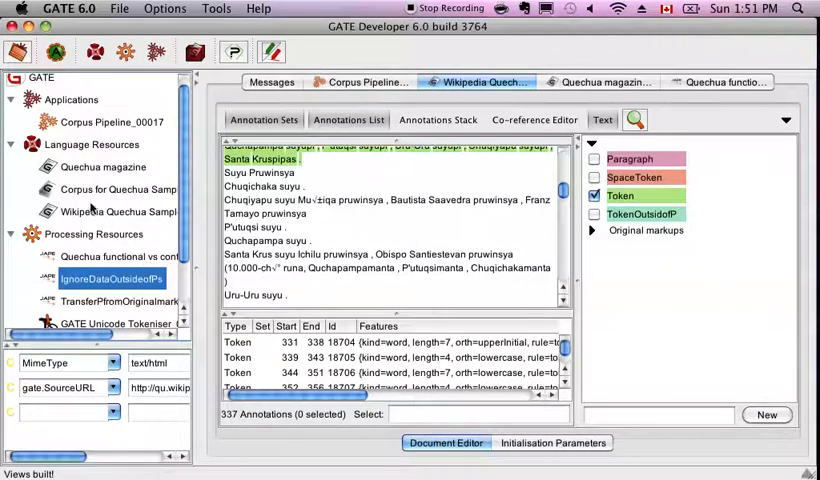
Switch to the cenda.org periodico tab in Chrome and scroll through the magazine PDF.
{"action": "left_click", "coordinate": [103, 167]}
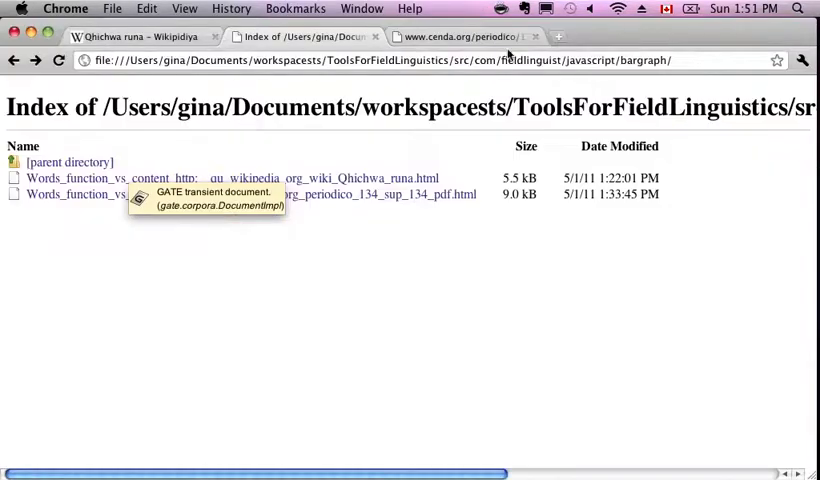
{"action": "left_click", "coordinate": [460, 36]}
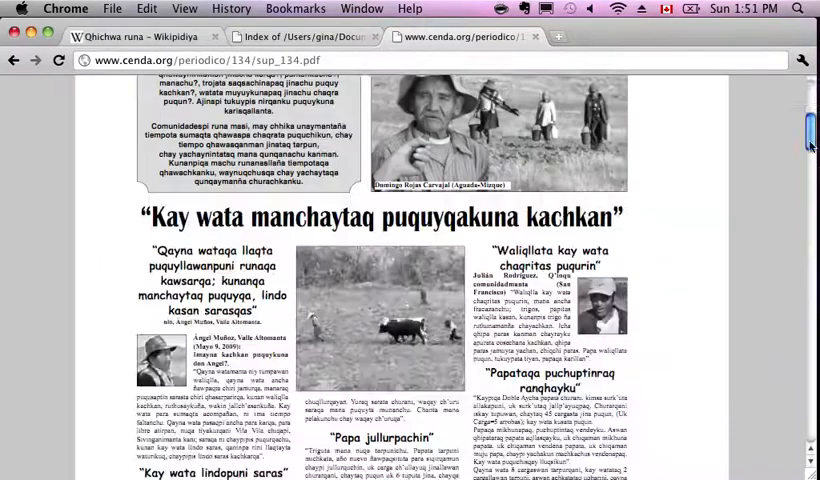
{"action": "scroll", "scroll_direction": "down", "scroll_amount": 3}
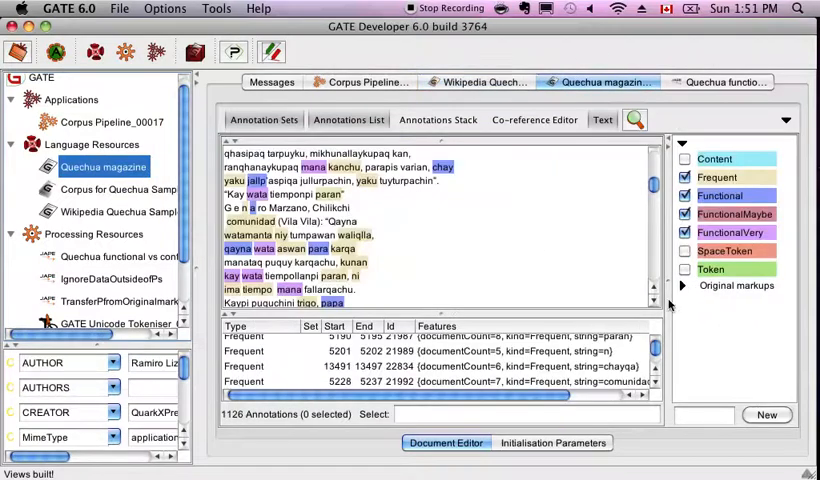
Select the Quechua magazine document tab to see its Frequent, Functional, FunctionalMaybe and FunctionalVery highlights.
{"action": "left_click", "coordinate": [684, 285]}
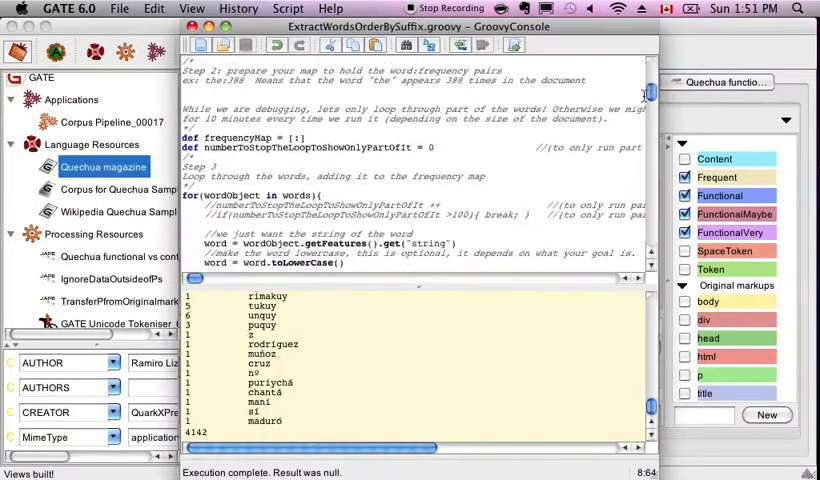
Scroll ExtractWordsOrderBySuffix.groovy to Step 5 and select folder names in the outpath string.
{"action": "scroll", "scroll_direction": "down", "scroll_amount": 3}
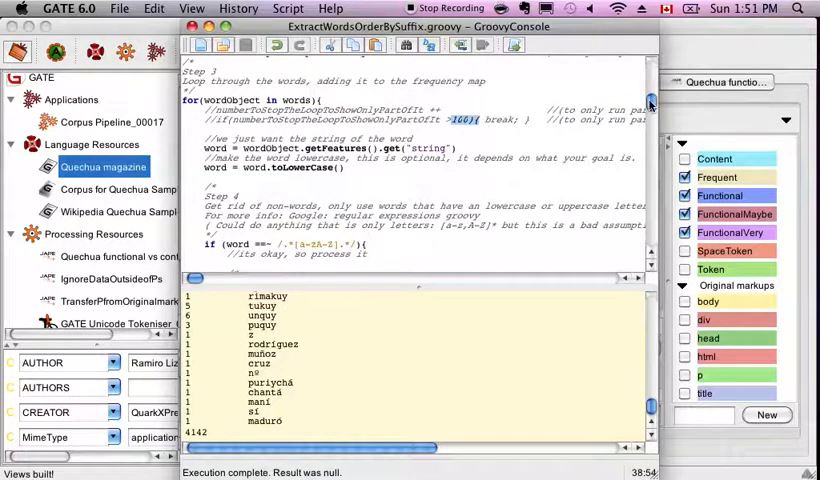
{"action": "scroll", "scroll_direction": "down", "scroll_amount": 3}
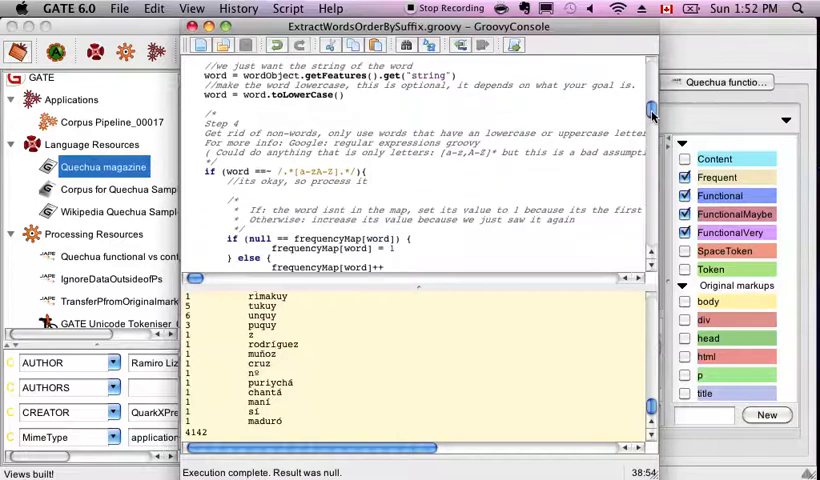
{"action": "scroll", "scroll_direction": "down", "scroll_amount": 3}
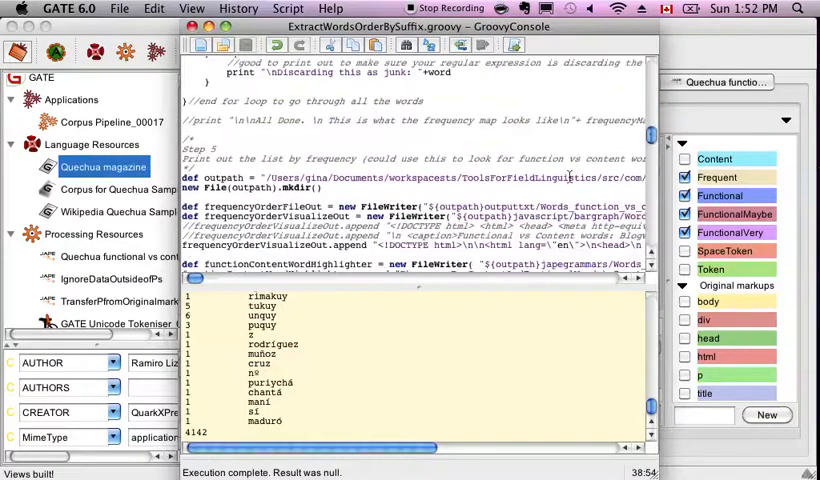
{"action": "double_click", "coordinate": [223, 177]}
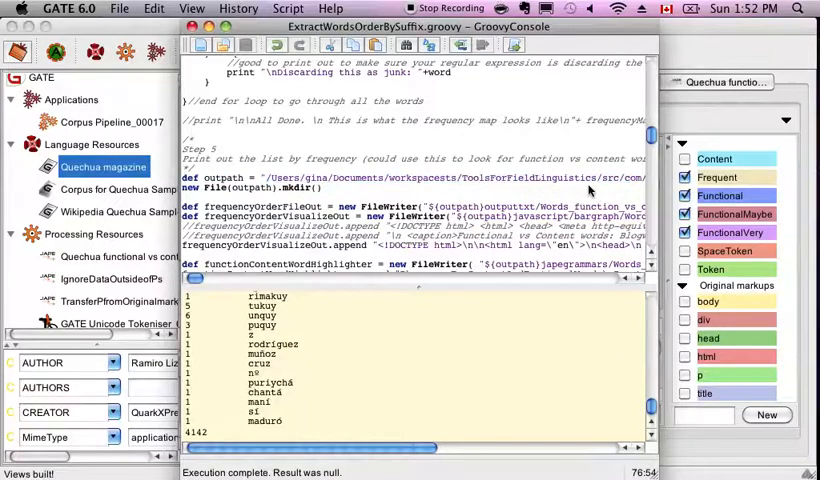
{"action": "scroll", "scroll_direction": "right", "scroll_amount": 3}
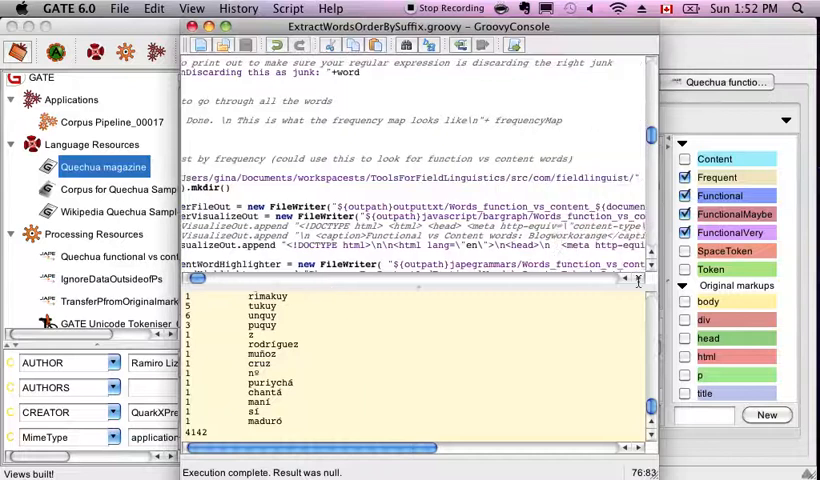
{"action": "scroll", "scroll_direction": "right", "scroll_amount": 3}
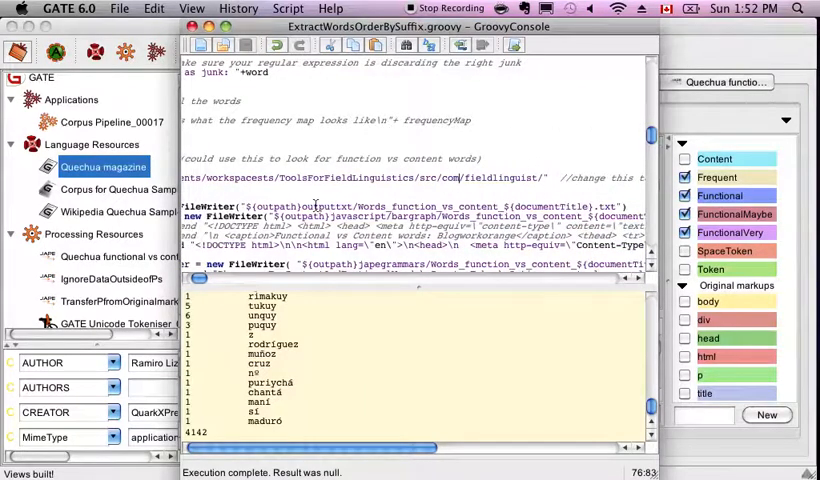
{"action": "double_click", "coordinate": [310, 207]}
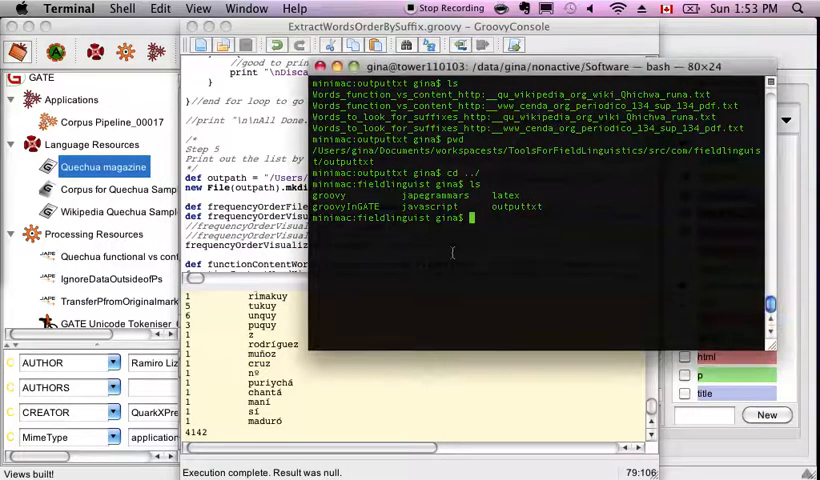
Change into the output folder and count the Words_to_look_for_suffixes file's lines with wc.
{"action": "type", "text": "cd"}
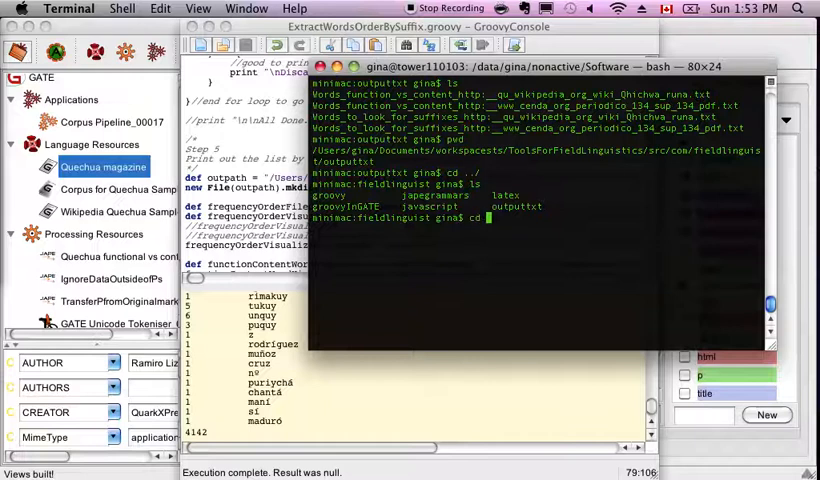
{"action": "type", "text": "outputtxt/"}
{"action": "type", "text": "ls"}
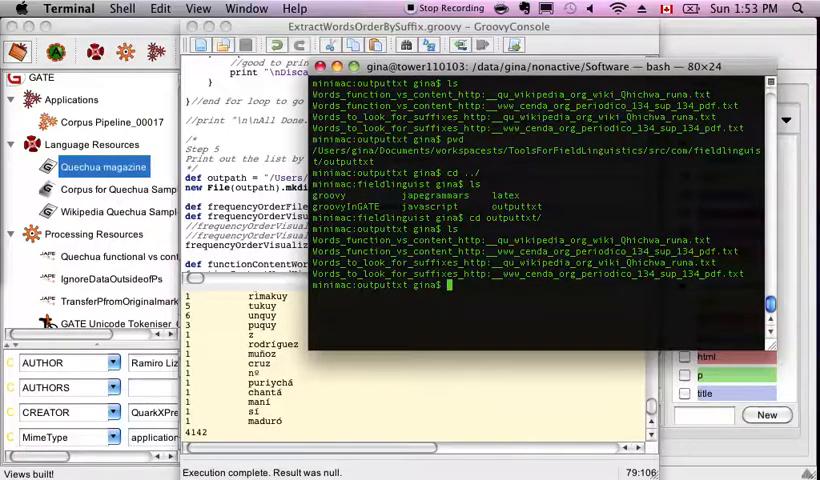
{"action": "type", "text": "cat"}
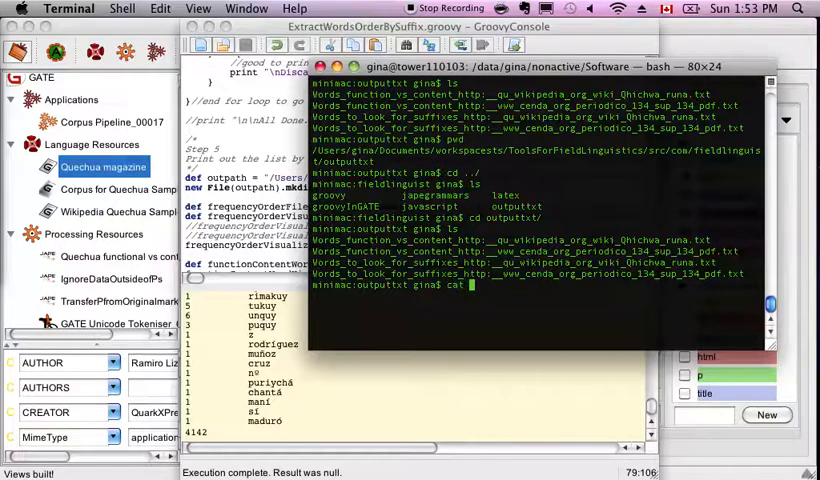
{"action": "type", "text": "V"}
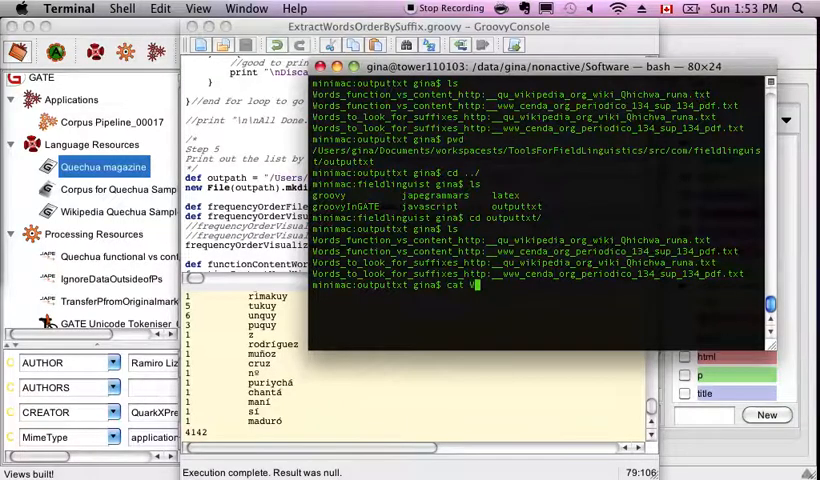
{"action": "type", "text": "Words_to_look_for_suffixes_http\\:__www_cenda_org_periodico_134_sup_134_pdf.txt"}
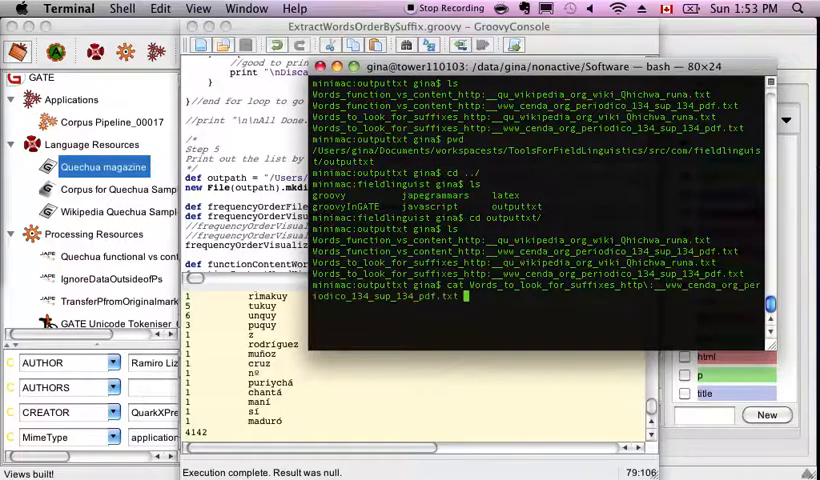
{"action": "type", "text": "| wc"}
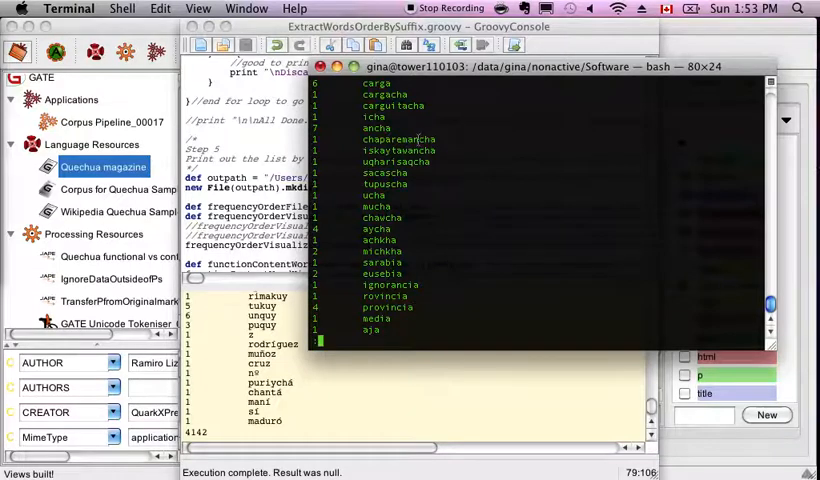
Page through the suffix list, highlighting chaparemancha and checking the pager's help summary.
{"action": "left_click", "coordinate": [400, 139]}
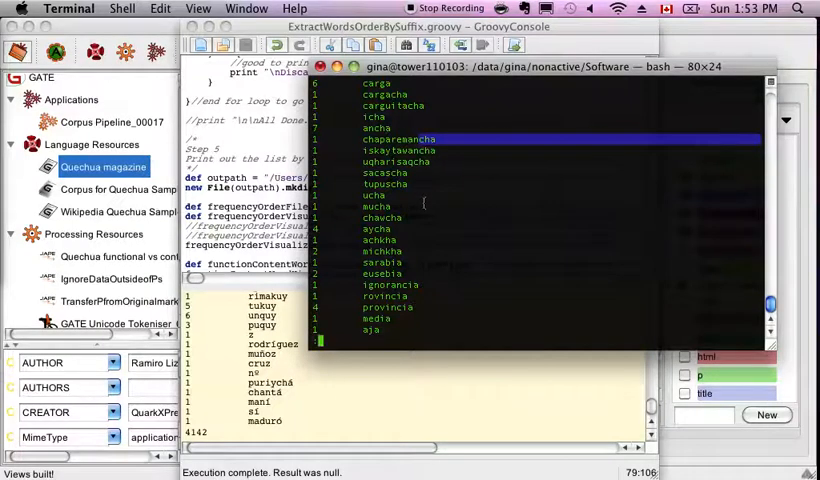
{"action": "mouse_move", "coordinate": [422, 150]}
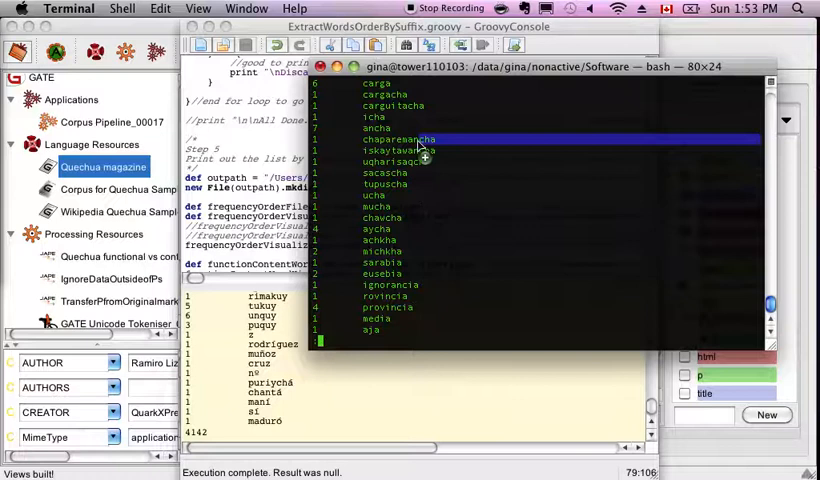
{"action": "key", "text": "h"}
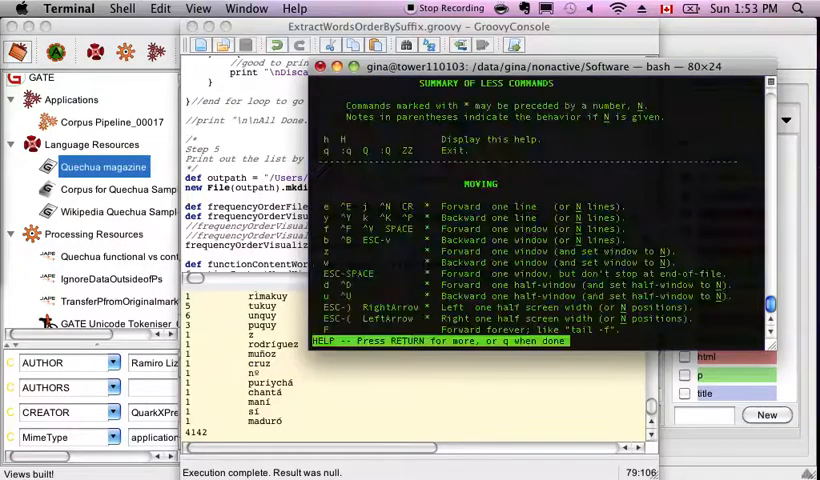
{"action": "key", "text": "q"}
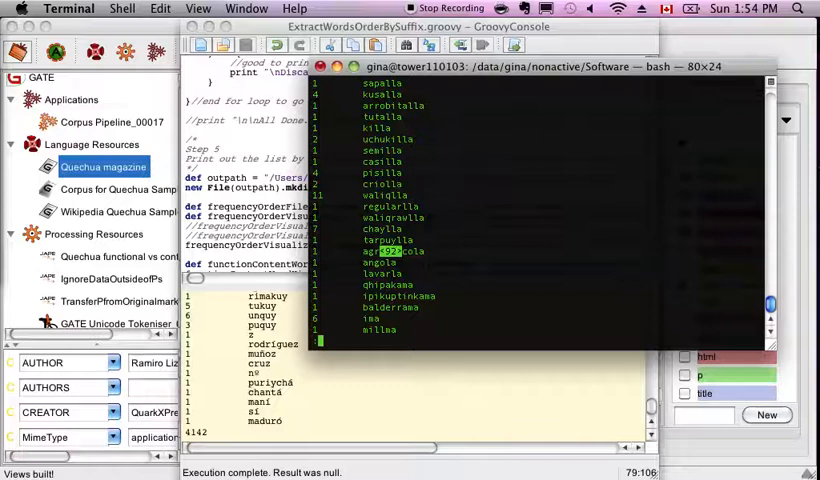
{"action": "scroll", "scroll_direction": "down", "scroll_amount": 3}
{"action": "type", "text": "ls"}
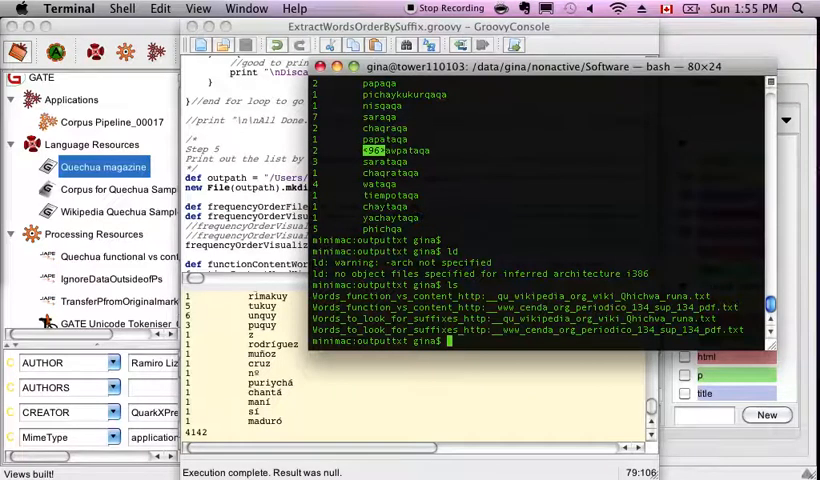
Cat the Words_function_vs_content file and scroll its frequency counts headed by mana, uk, wata.
{"action": "type", "text": "cat Words"}
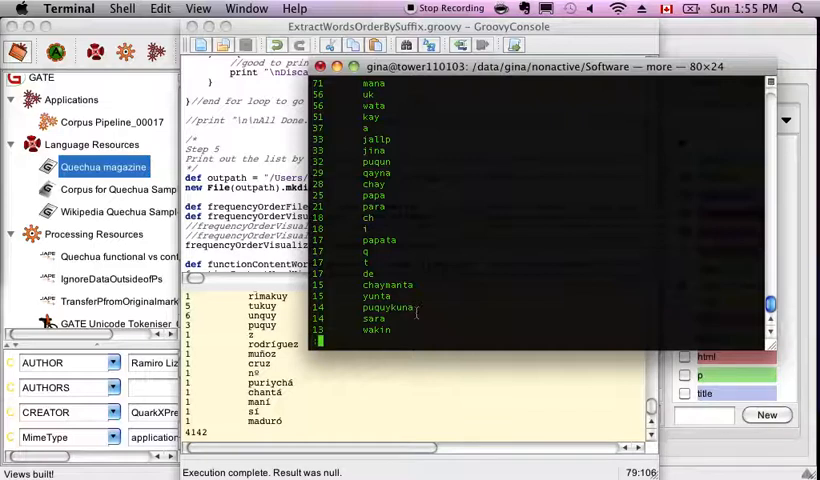
{"action": "scroll", "scroll_direction": "down", "scroll_amount": 3}
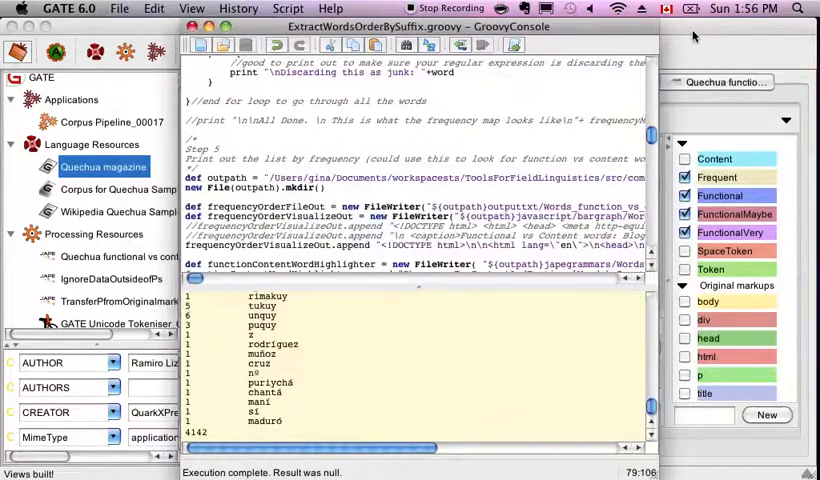
View the functional grammar's JAPE rules tagging mana, uk, wata as FunctionalVery, then the magazine document.
{"action": "left_click", "coordinate": [724, 82]}
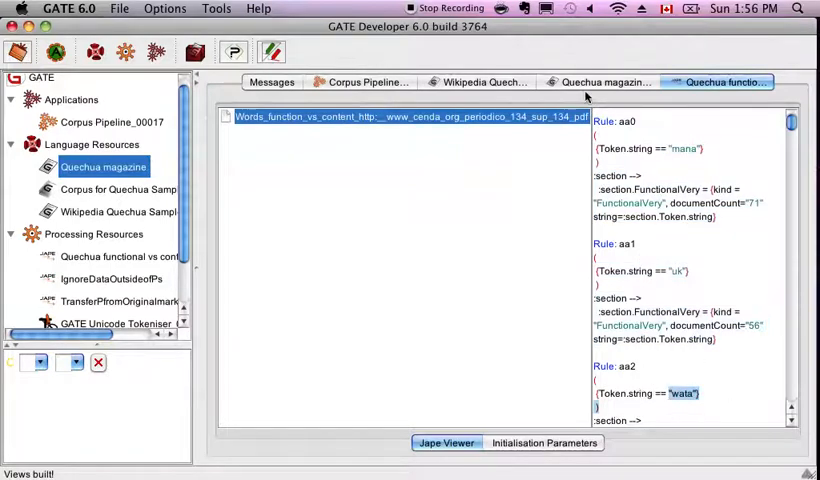
{"action": "mouse_move", "coordinate": [585, 96]}
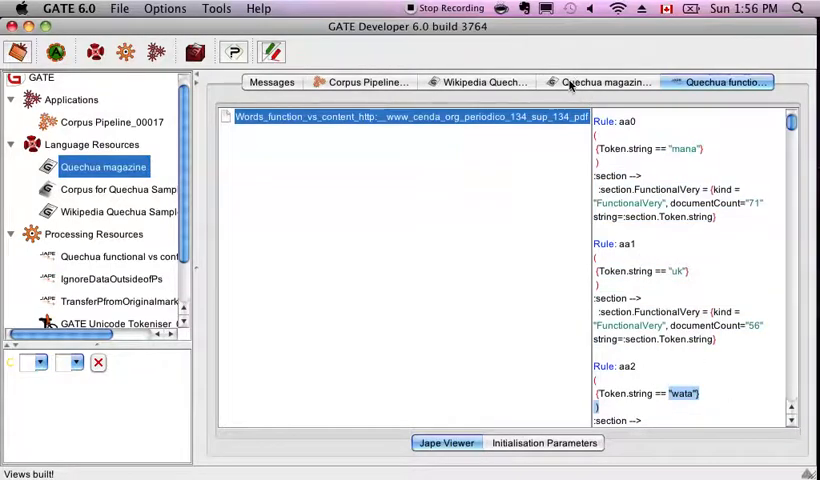
{"action": "left_click", "coordinate": [603, 82]}
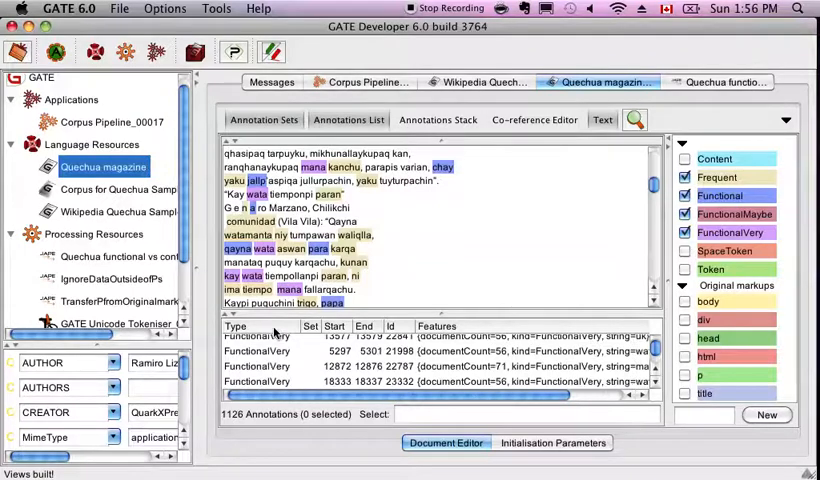
{"action": "scroll", "scroll_direction": "down", "scroll_amount": 3}
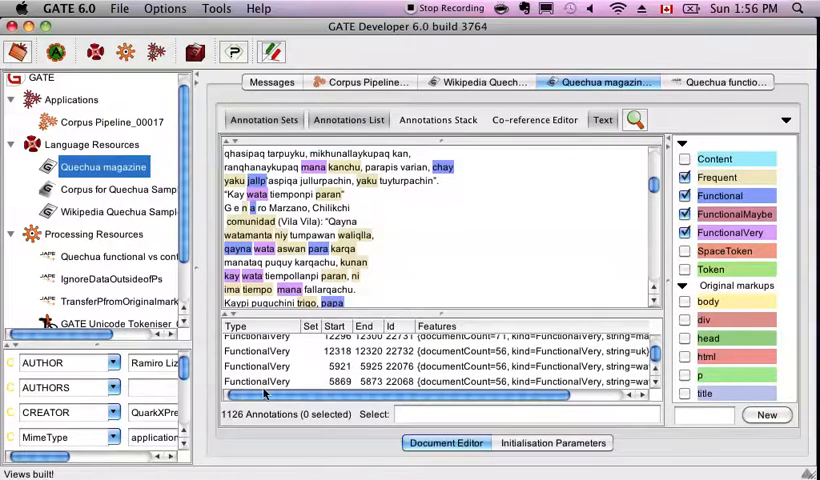
{"action": "left_click", "coordinate": [280, 381]}
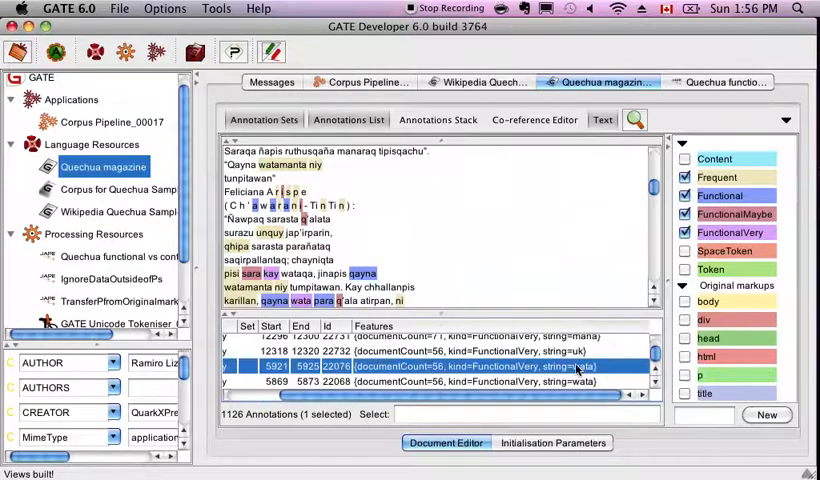
{"action": "scroll", "scroll_direction": "down", "scroll_amount": 3}
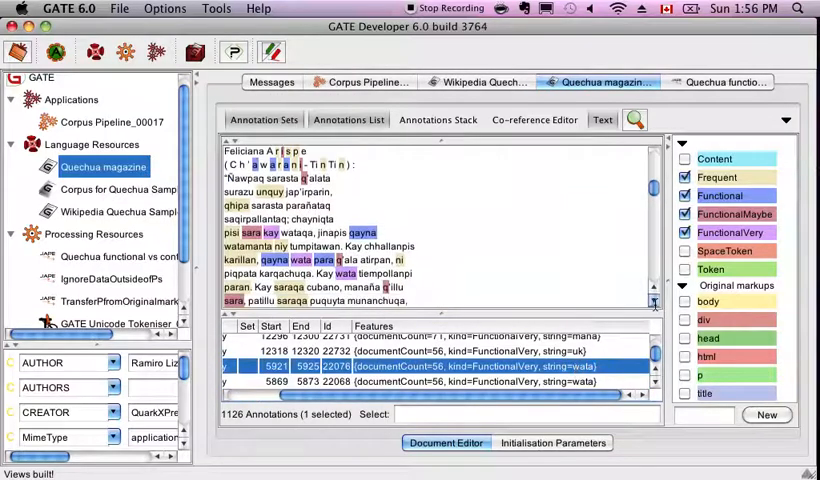
{"action": "scroll", "scroll_direction": "down", "scroll_amount": 3}
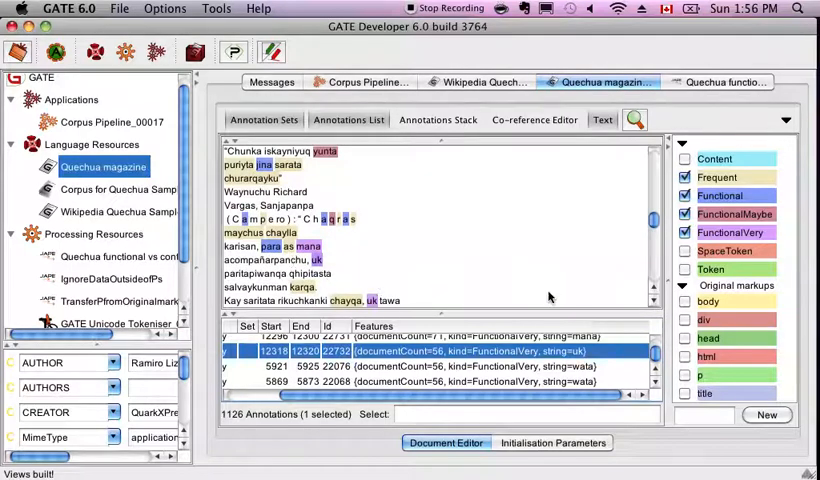
{"action": "scroll", "scroll_direction": "down", "scroll_amount": 3}
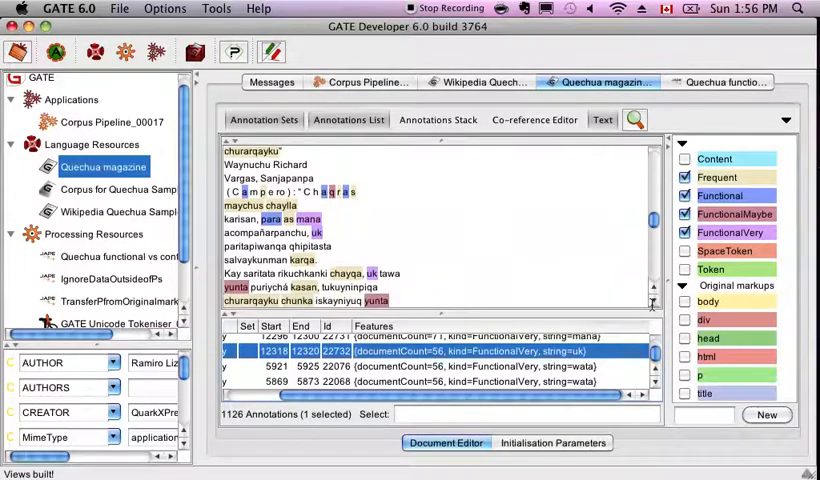
{"action": "mouse_move", "coordinate": [580, 343]}
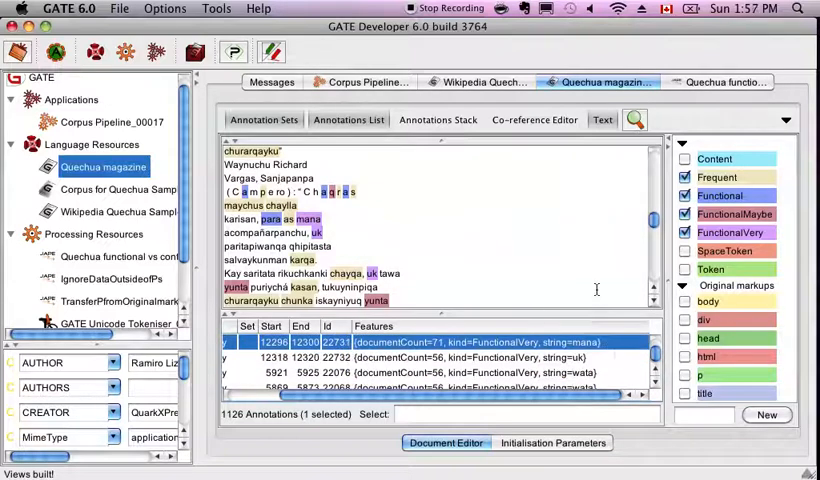
{"action": "mouse_move", "coordinate": [470, 261]}
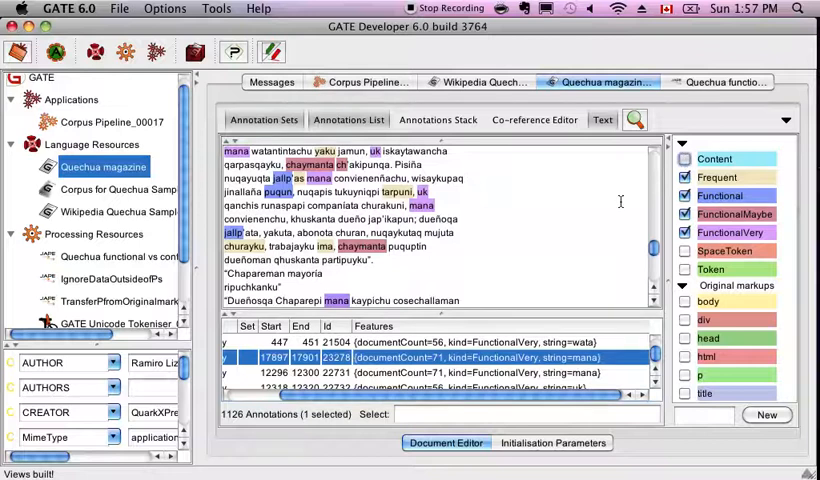
Tick the Content annotations and scroll the magazine text to see them highlighted.
{"action": "left_click", "coordinate": [685, 159]}
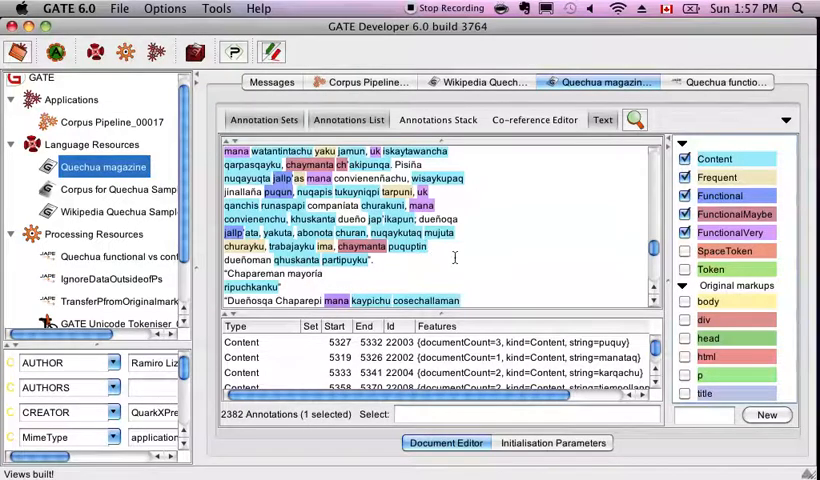
{"action": "mouse_move", "coordinate": [528, 297]}
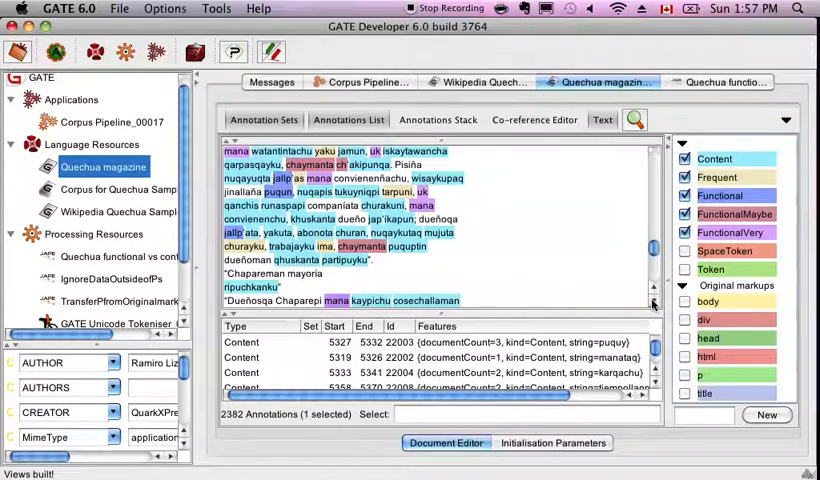
{"action": "scroll", "scroll_direction": "down", "scroll_amount": 3}
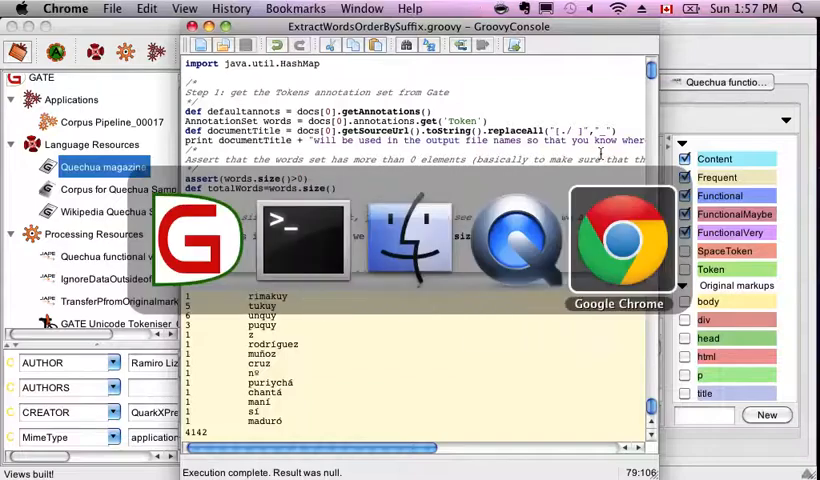
Open a Words_function_vs_content bar graph in Chrome, return to the graph folder, then Cmd-Tab away.
{"action": "left_click", "coordinate": [620, 240]}
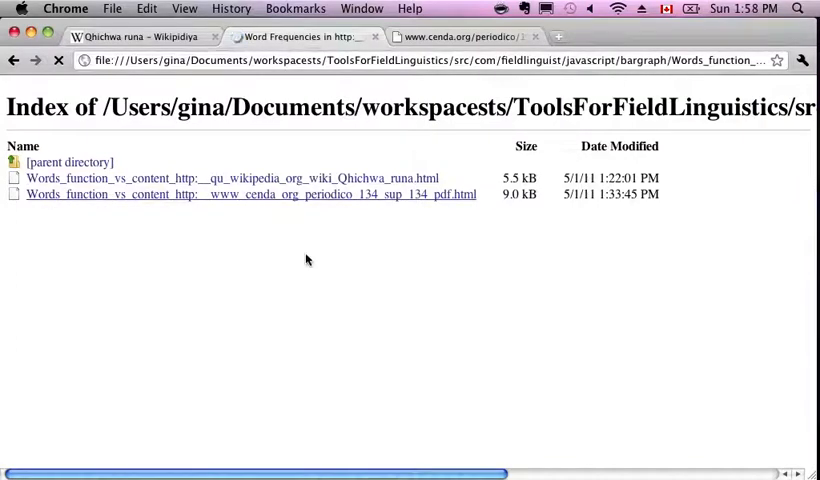
{"action": "left_click", "coordinate": [232, 178]}
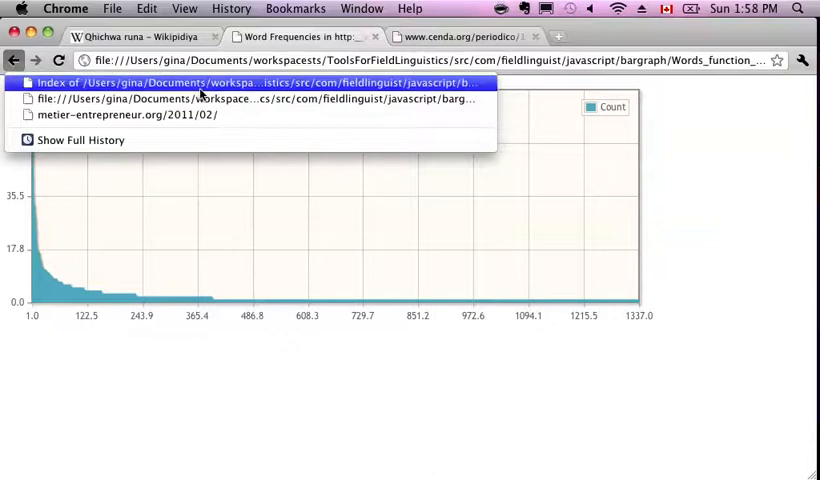
{"action": "left_click", "coordinate": [248, 82]}
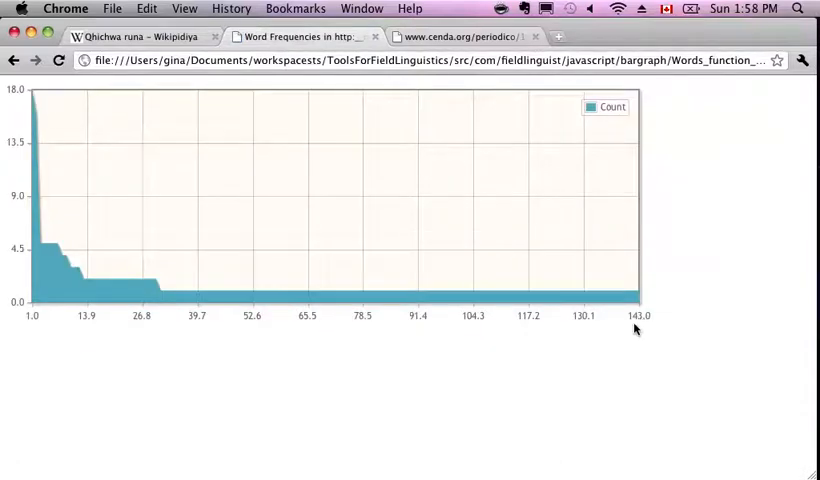
{"action": "mouse_move", "coordinate": [111, 361]}
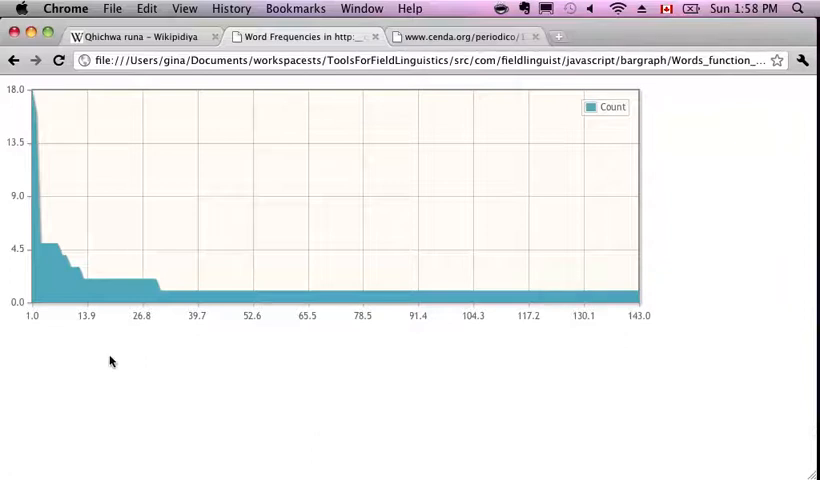
{"action": "mouse_move", "coordinate": [3, 287]}
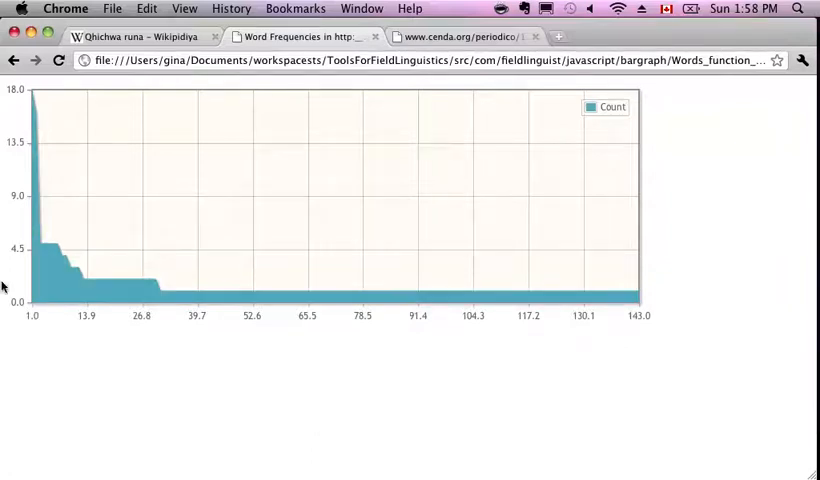
{"action": "mouse_move", "coordinate": [185, 378]}
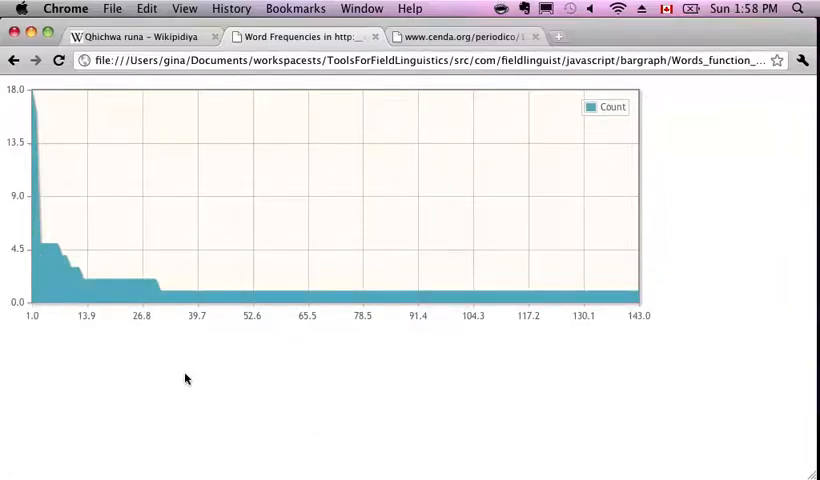
{"action": "key", "text": "cmd+tab"}
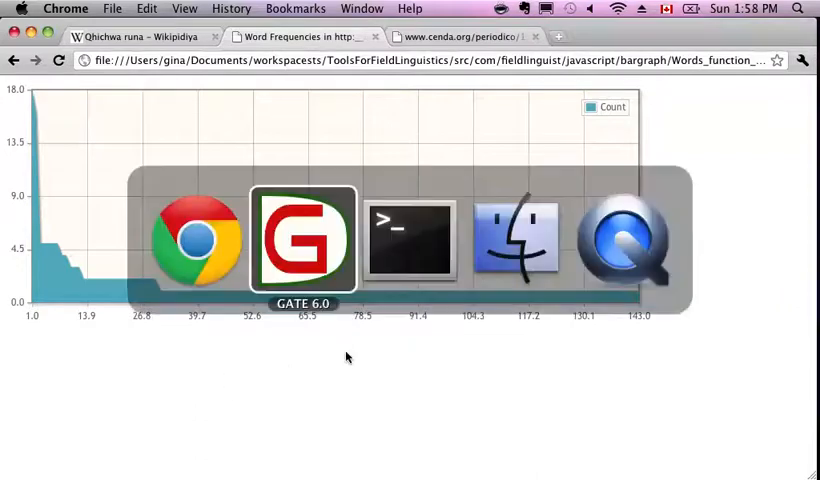
Return to GATE Developer and untick the functional annotations so only Content stays highlighted.
{"action": "left_click", "coordinate": [302, 240]}
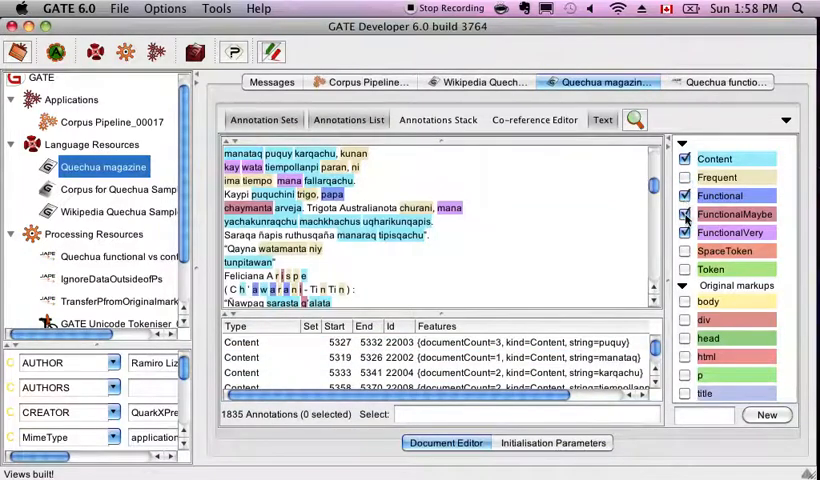
{"action": "left_click", "coordinate": [684, 213]}
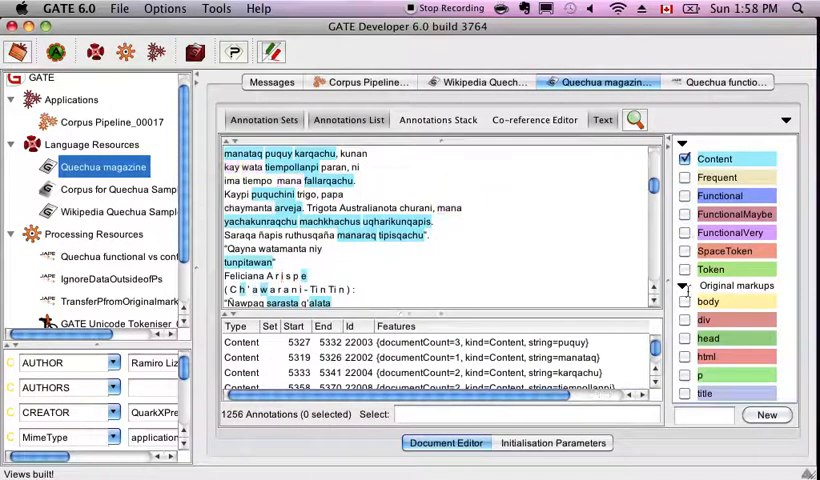